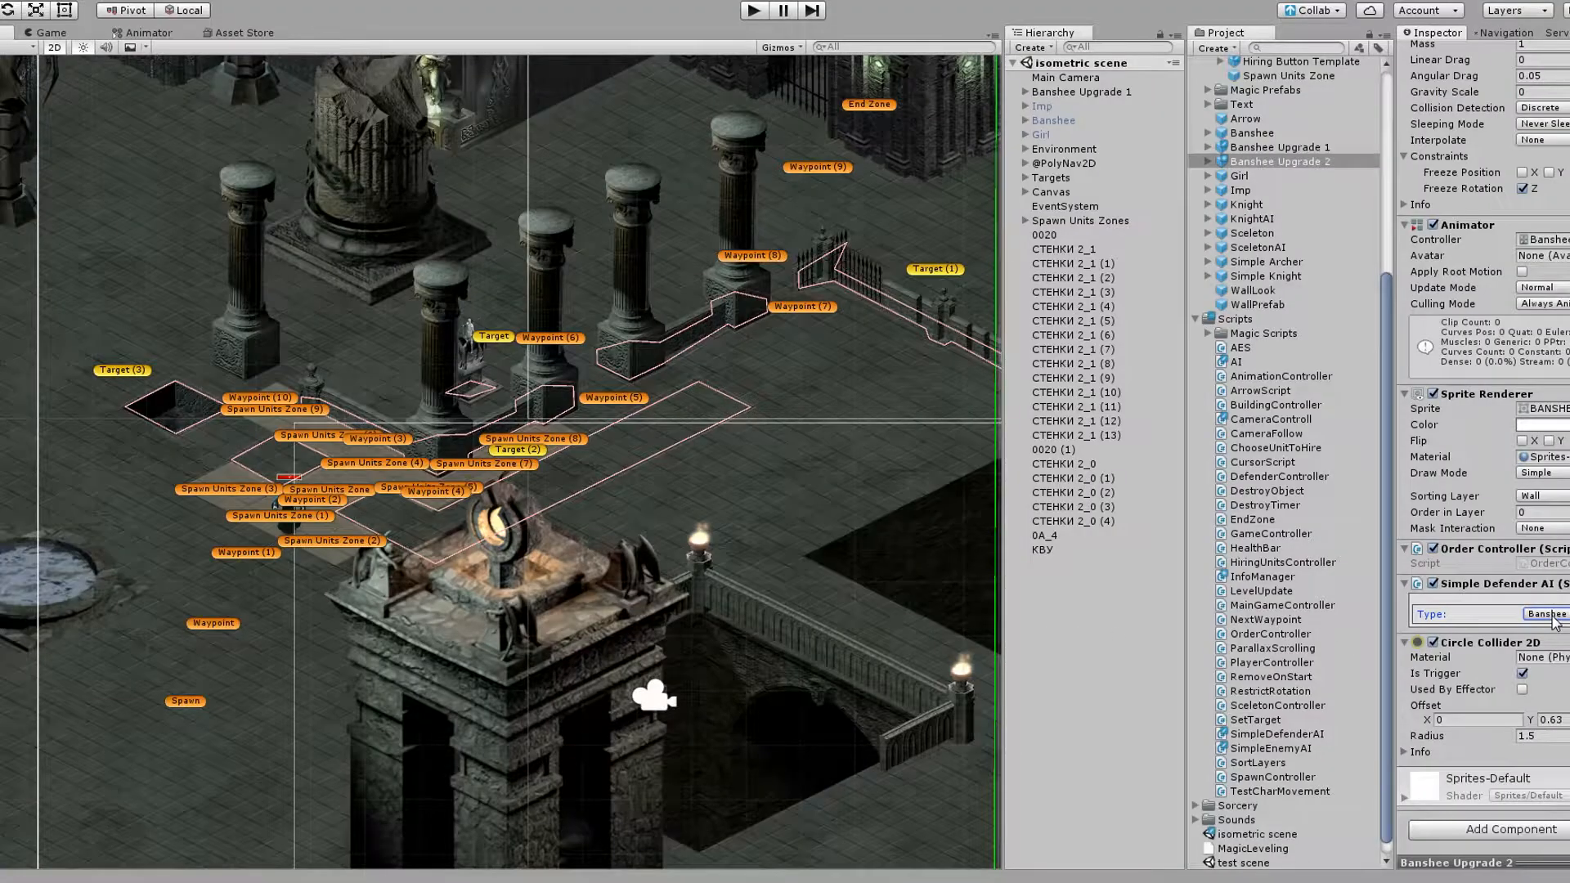
- Play the scene, start the battle so the knights fight the banshee, then stop playing
left_click(750, 12)
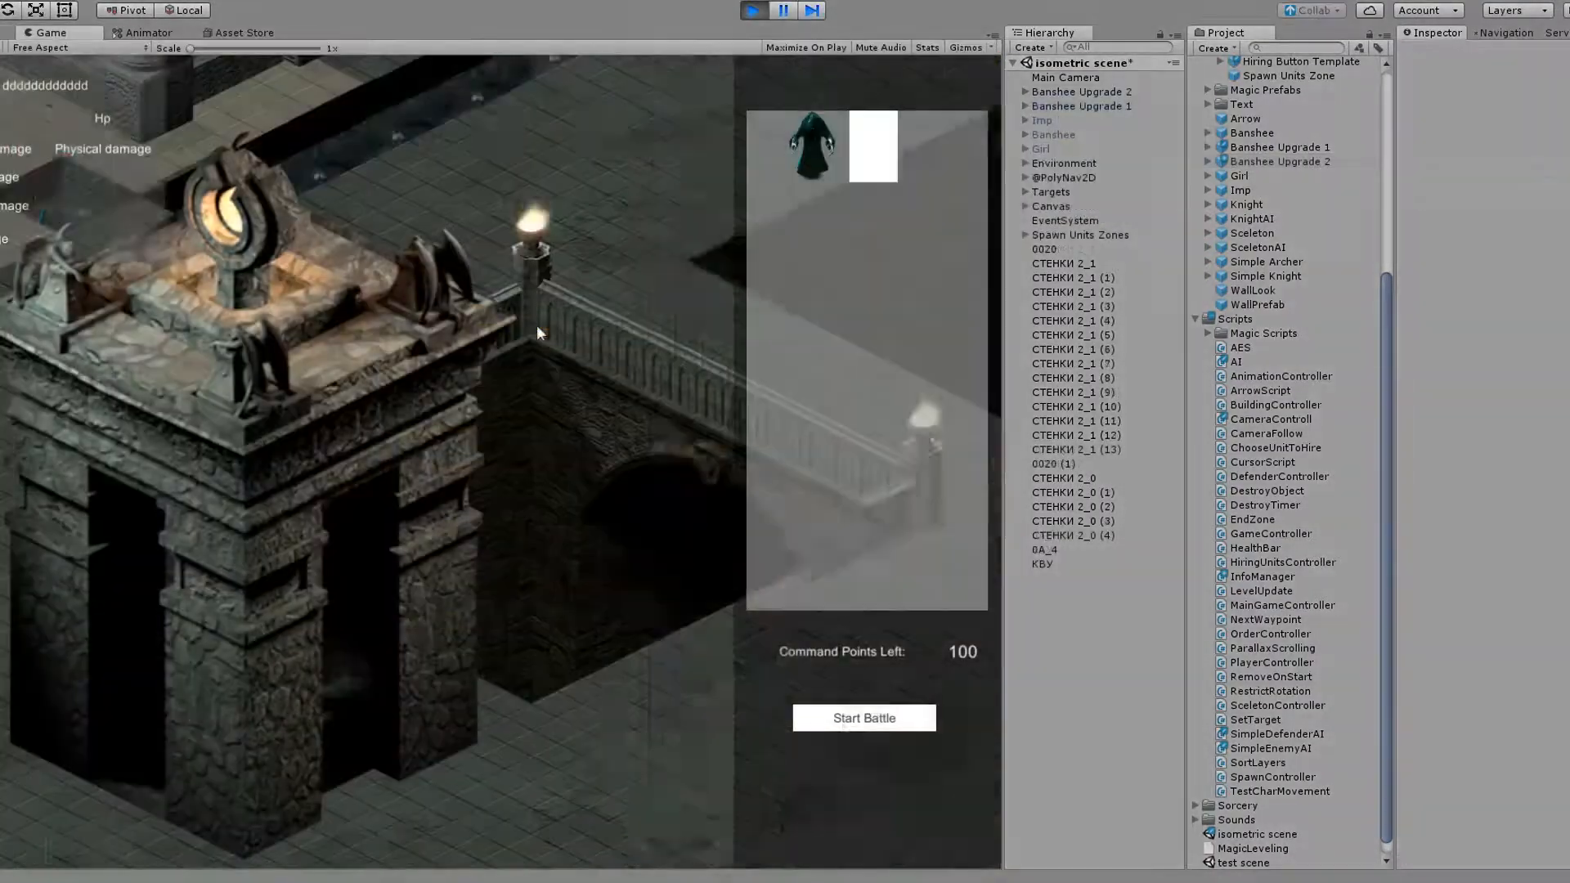
left_click(863, 718)
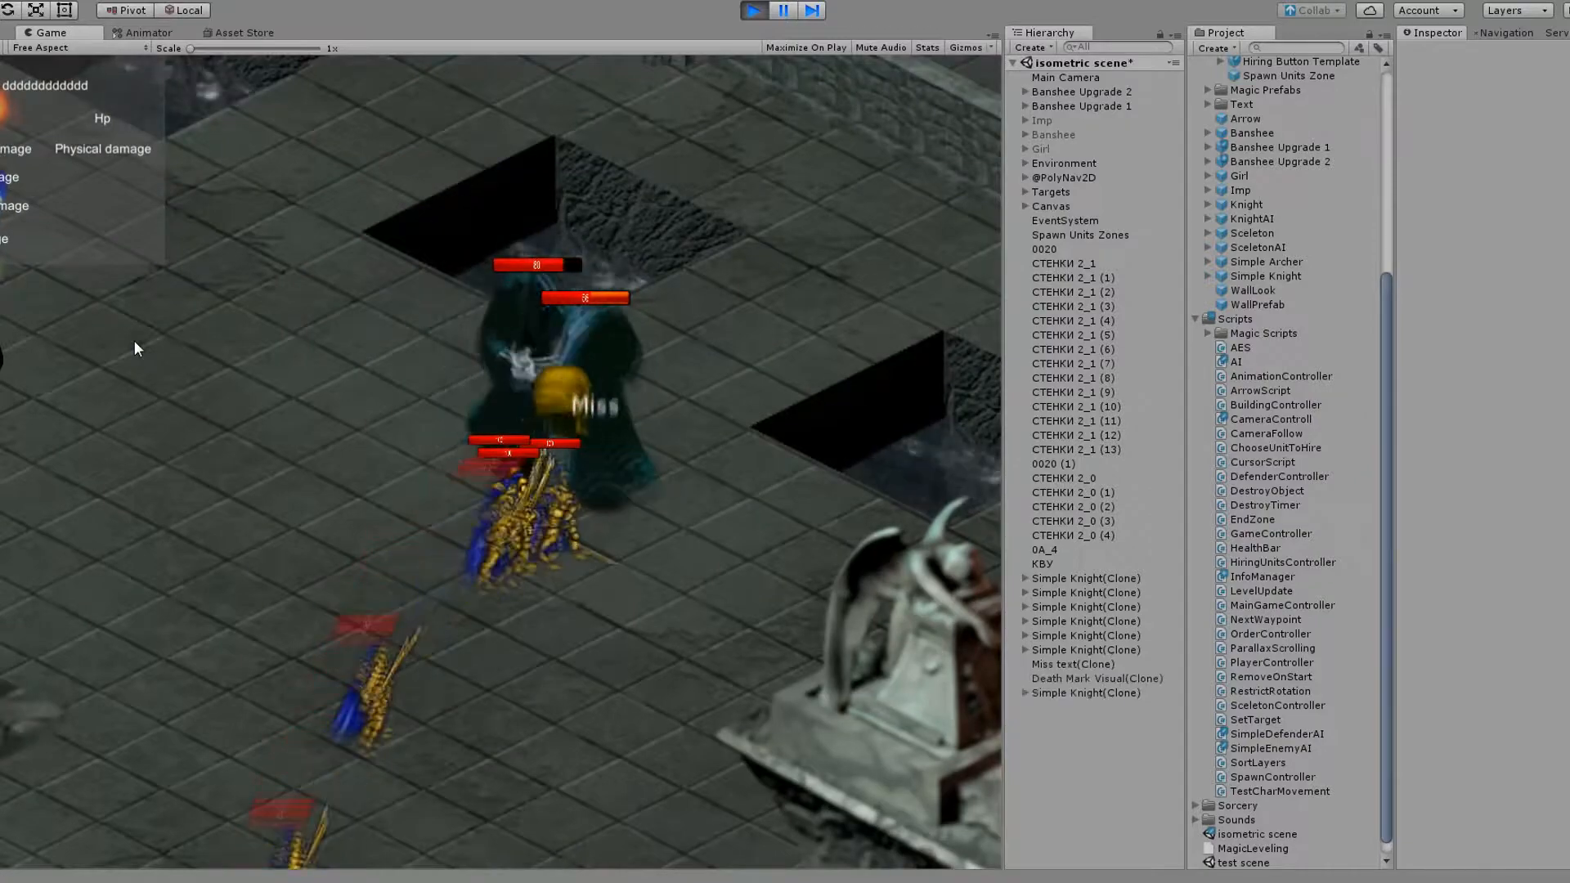
left_click(751, 12)
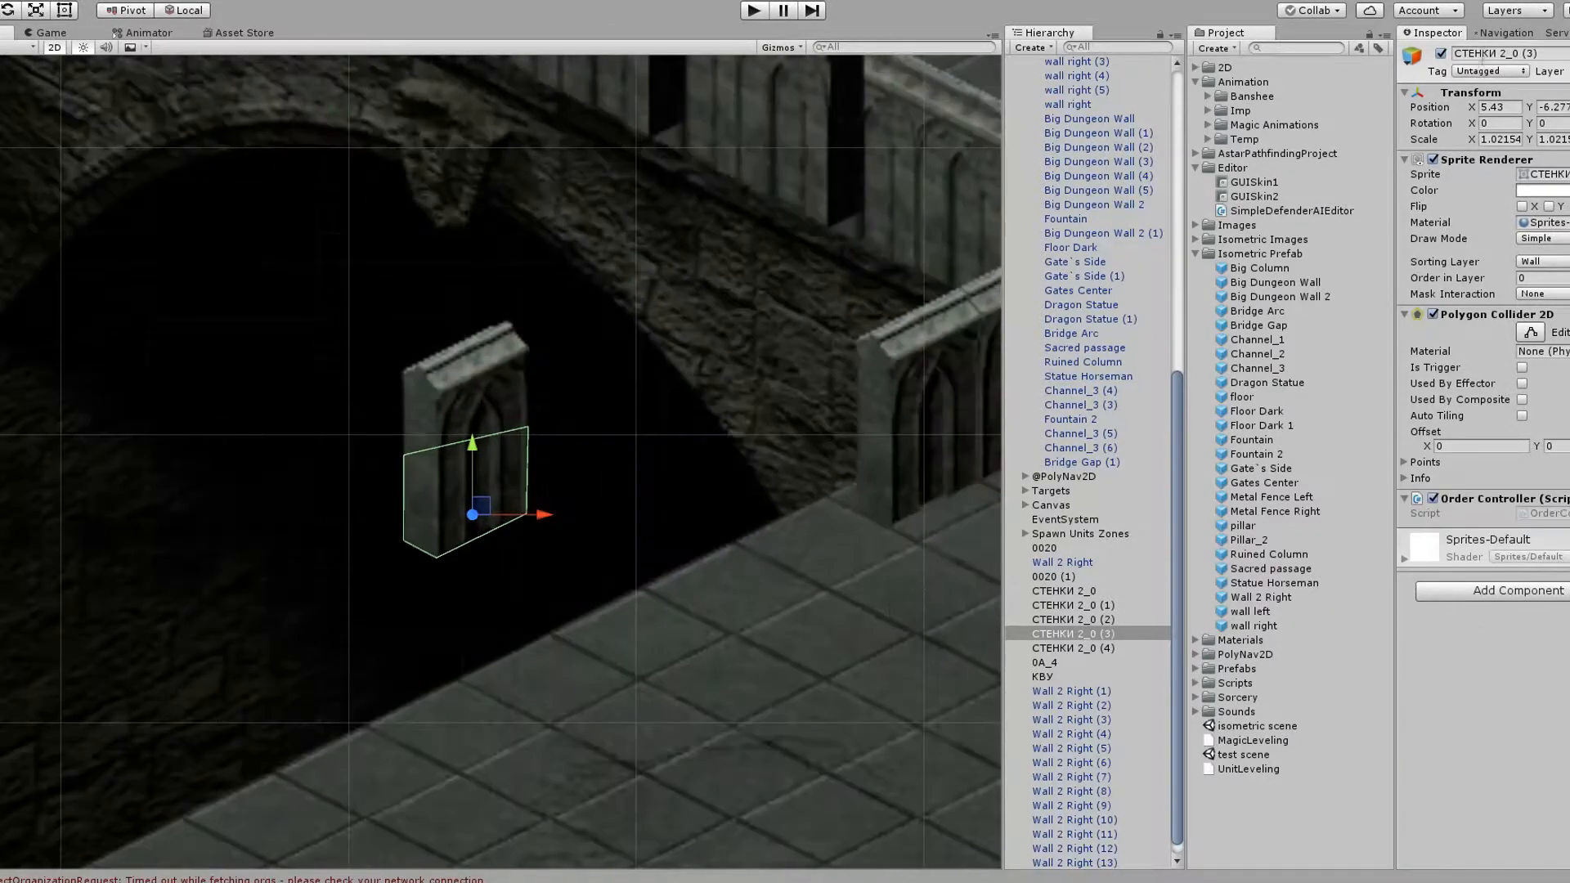
- Collapse the scene objects and expand the Isometric Images folder toward the Avatars sprites
left_click(1264, 518)
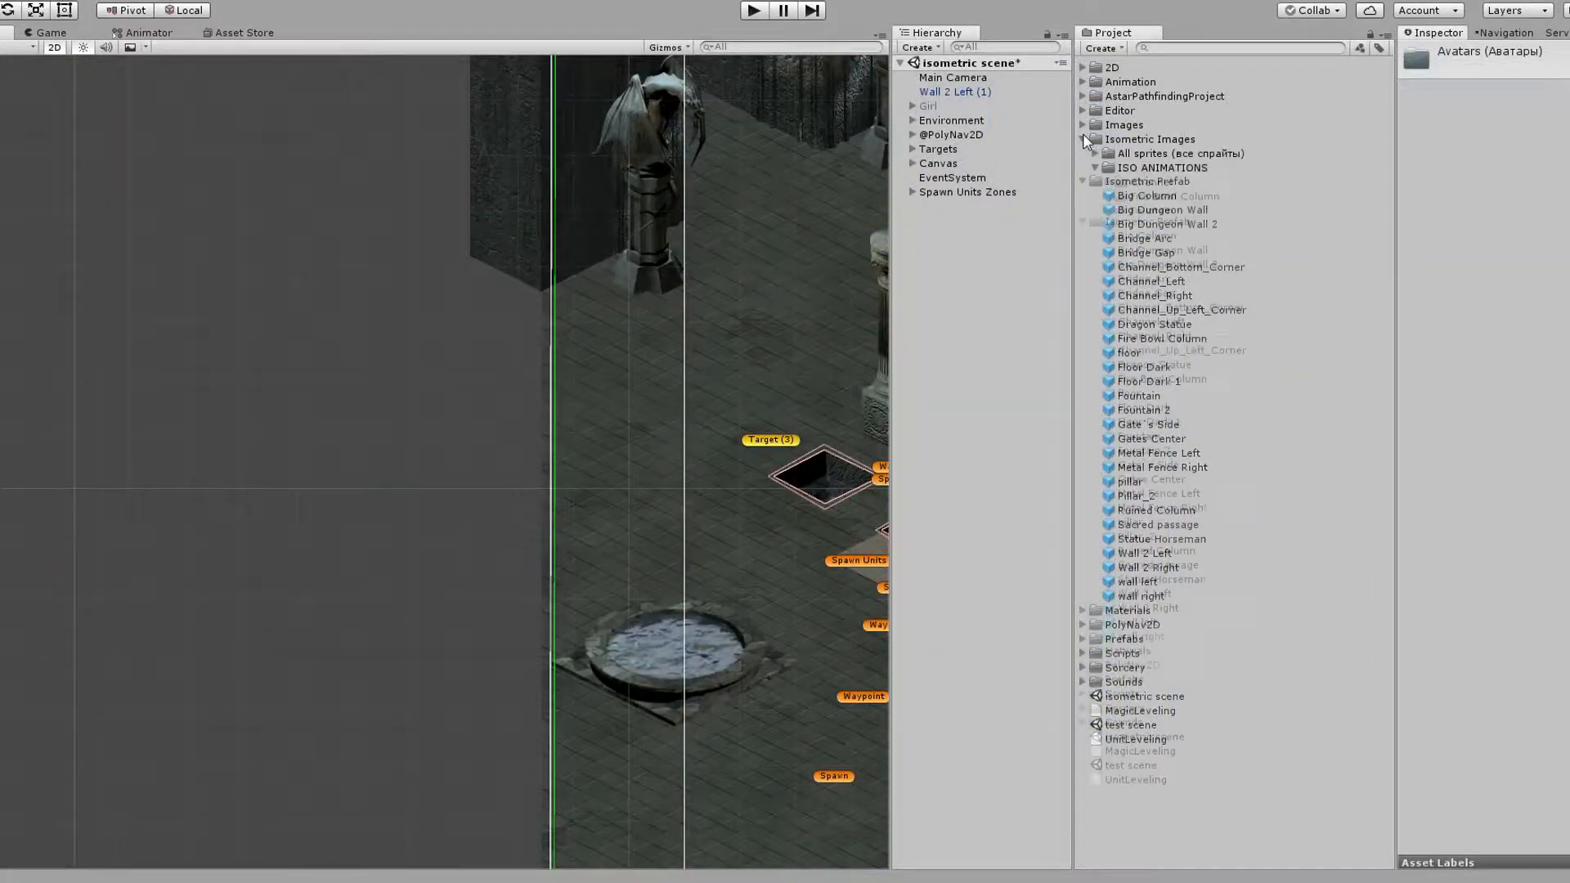
left_click(1095, 153)
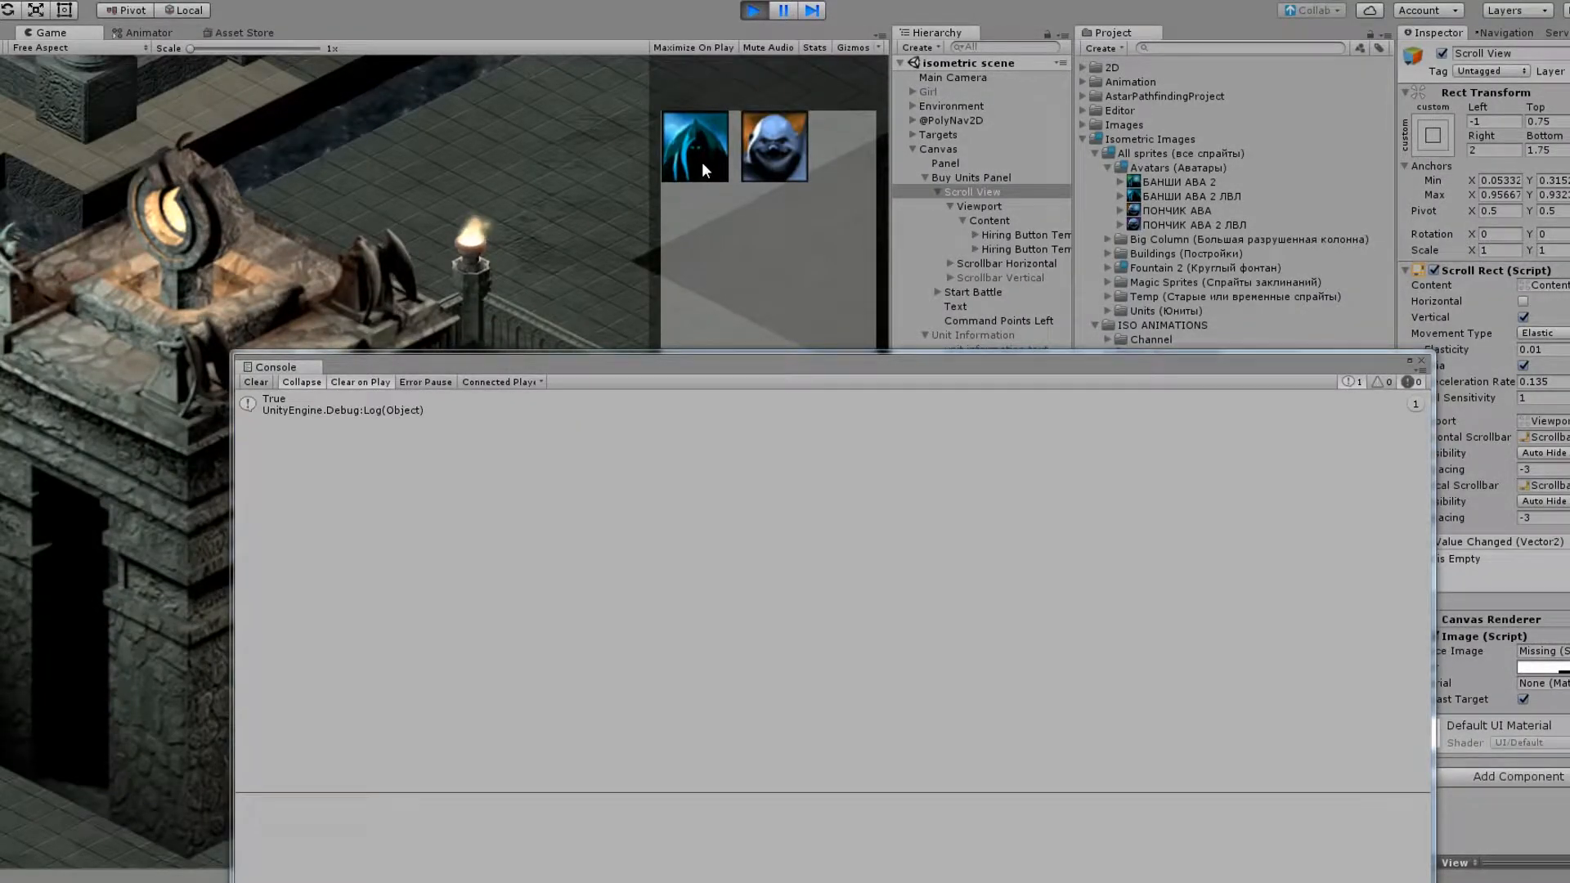
- Hire the banshee from its avatar button and check the Console logs True
left_click(774, 145)
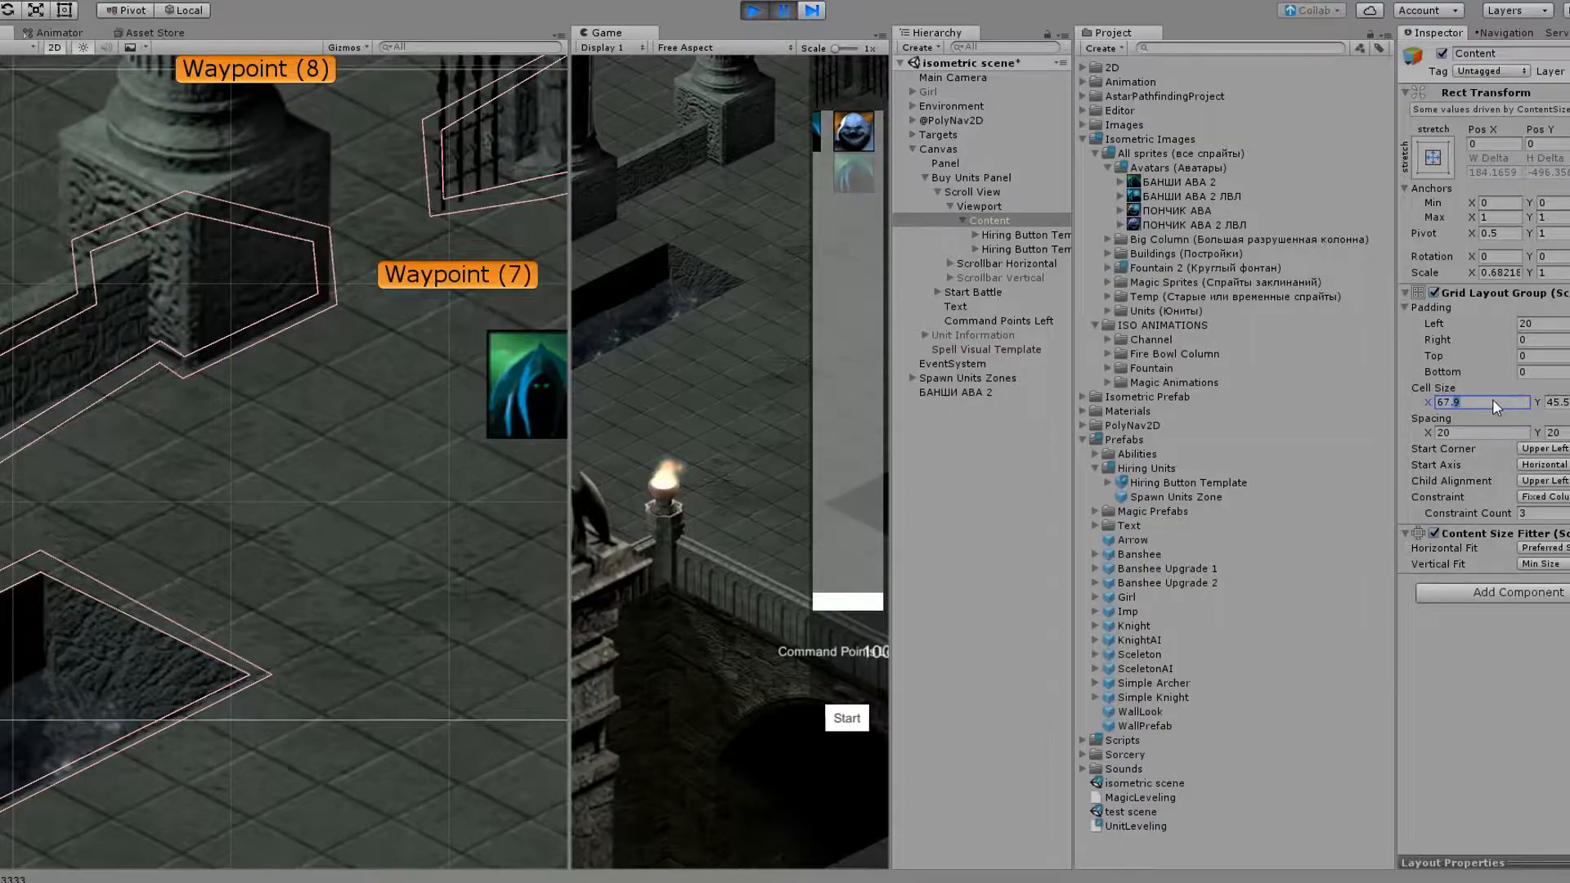
- Set Content's Grid Layout Group Cell Size X to 67.8, pausing and resuming the game
type("67.8")
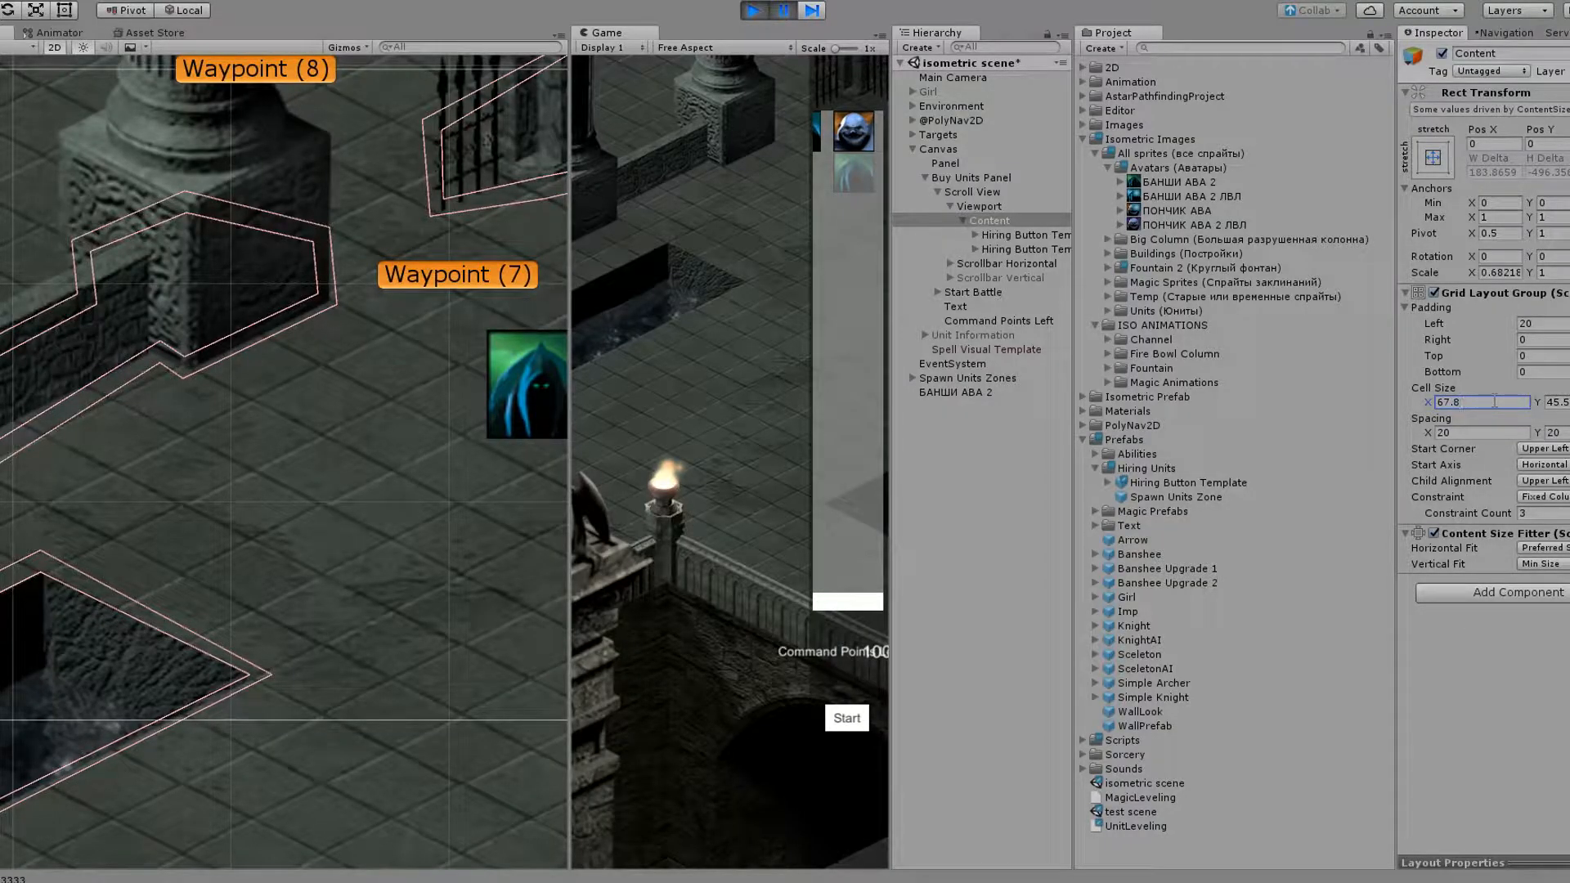
left_click(743, 11)
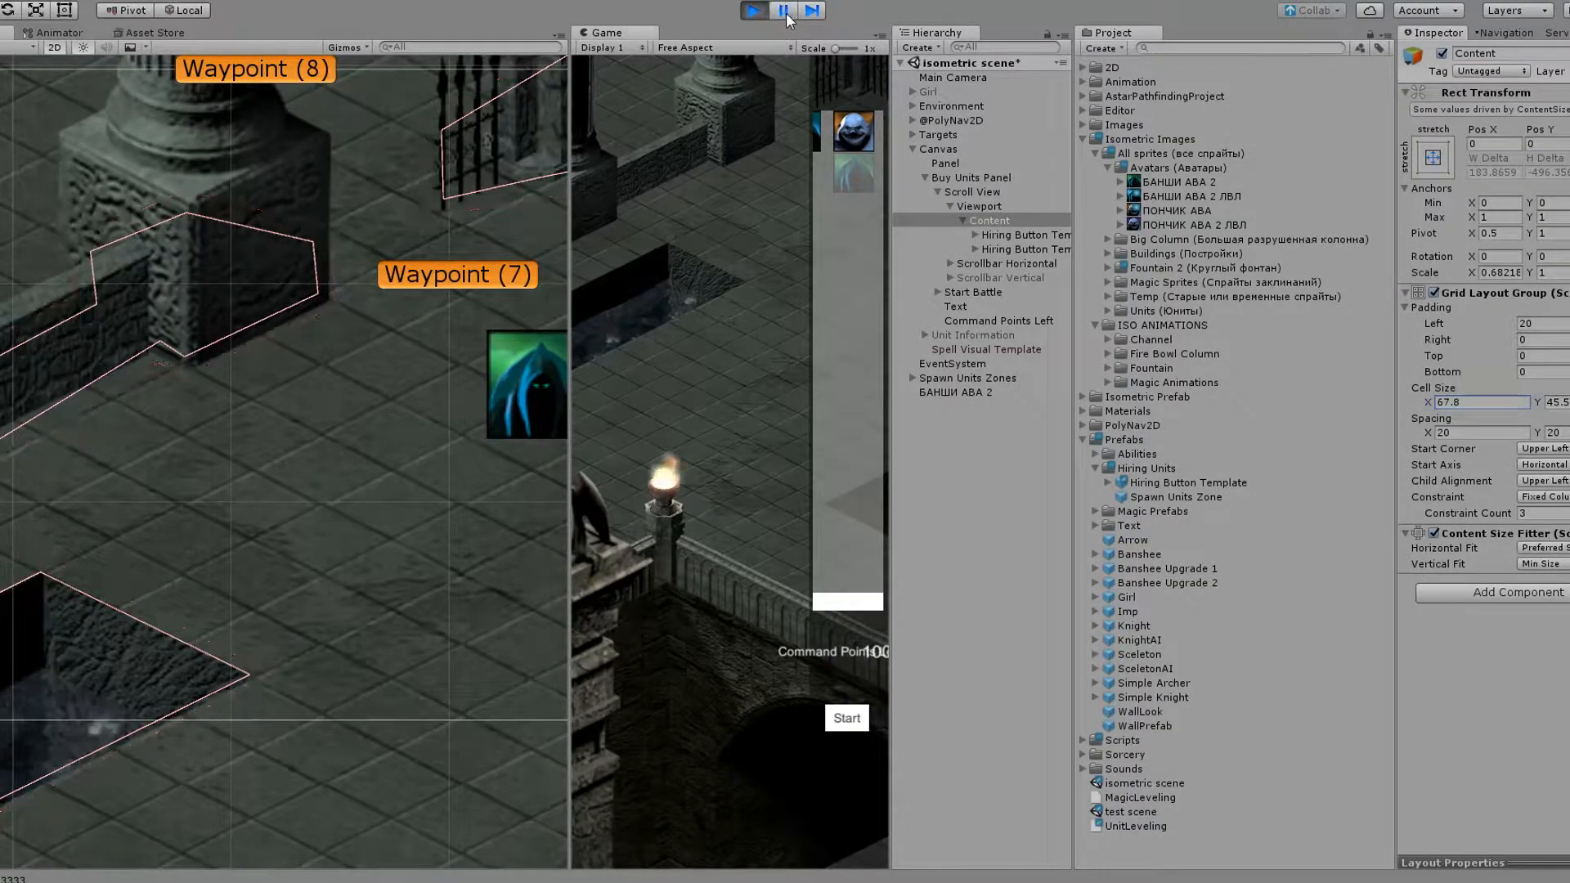
left_click(750, 10)
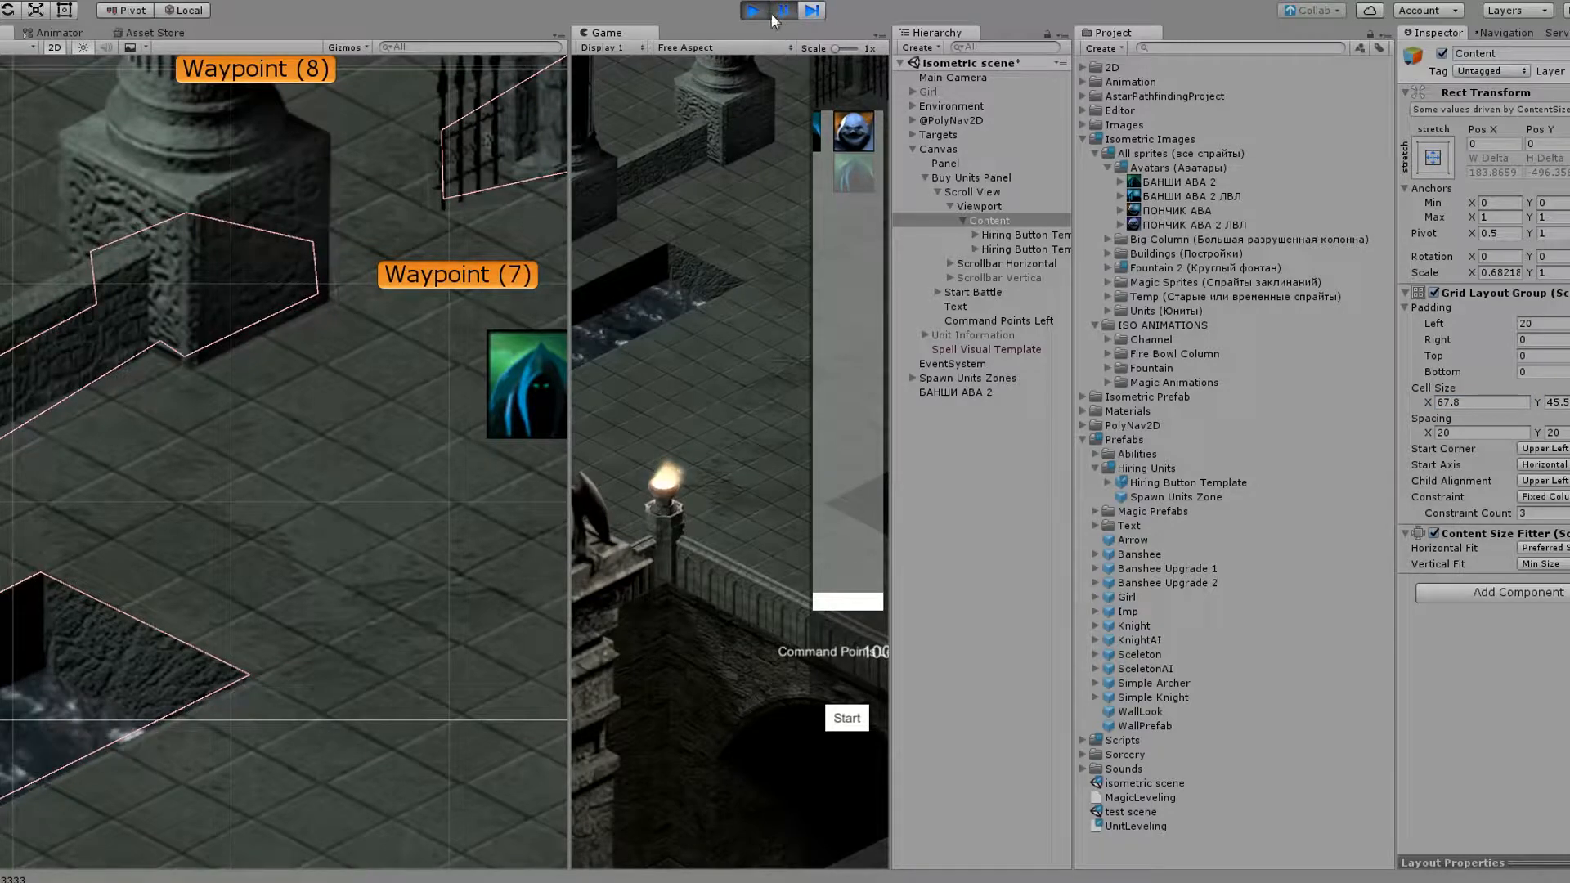